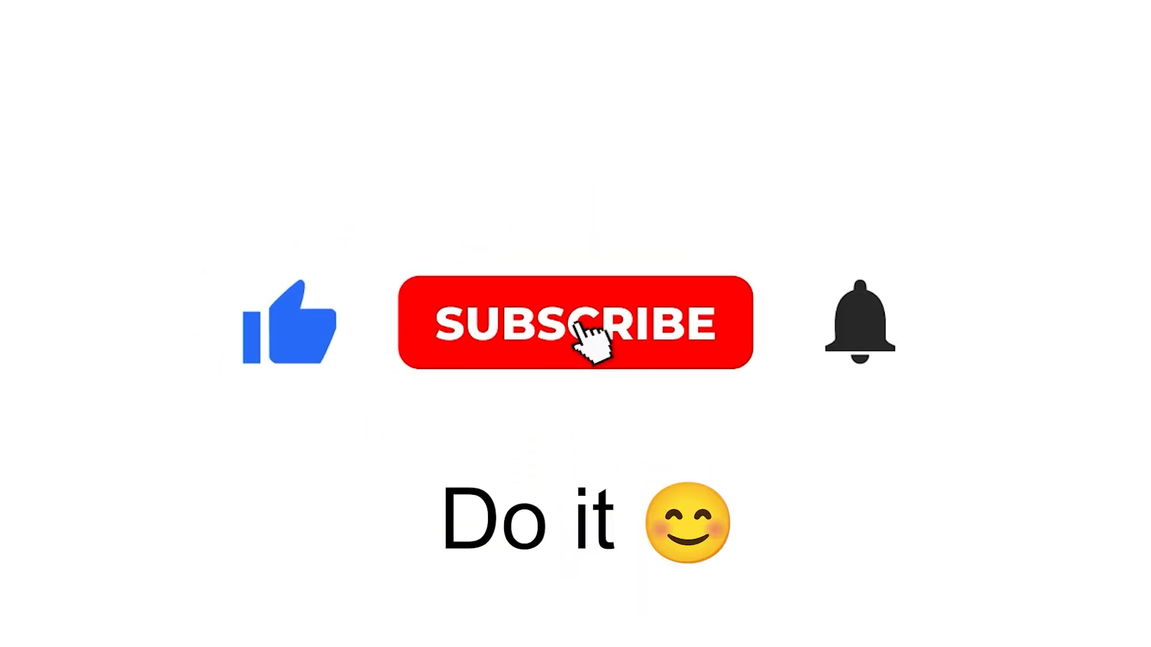
click(576, 323)
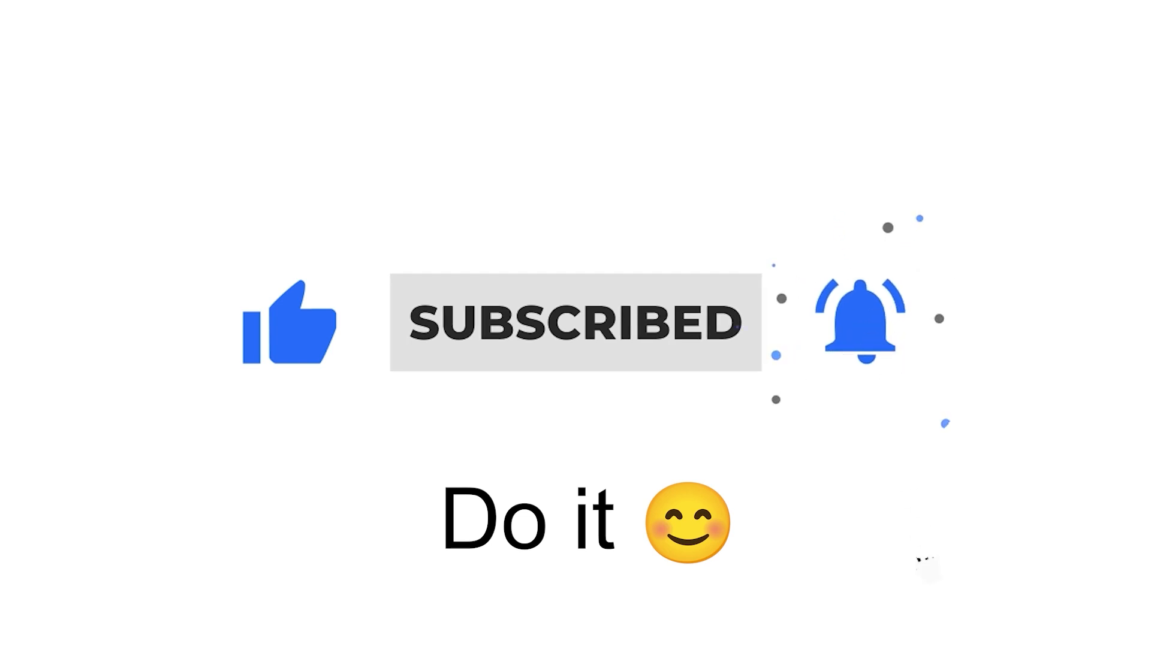